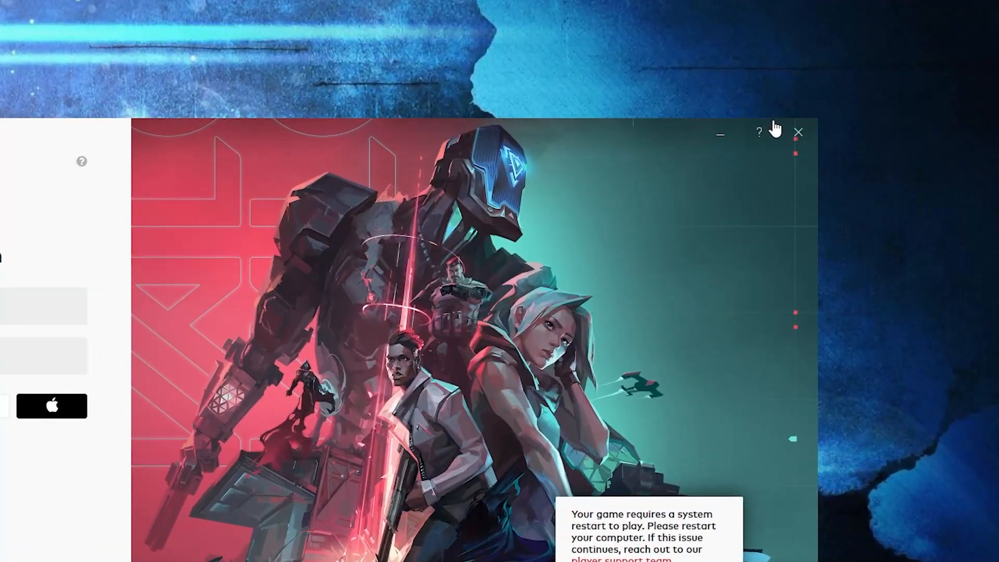
- Close the Riot Client window and search Start for 'control' to find Control Panel
{"action": "left_click", "coordinate": [798, 133]}
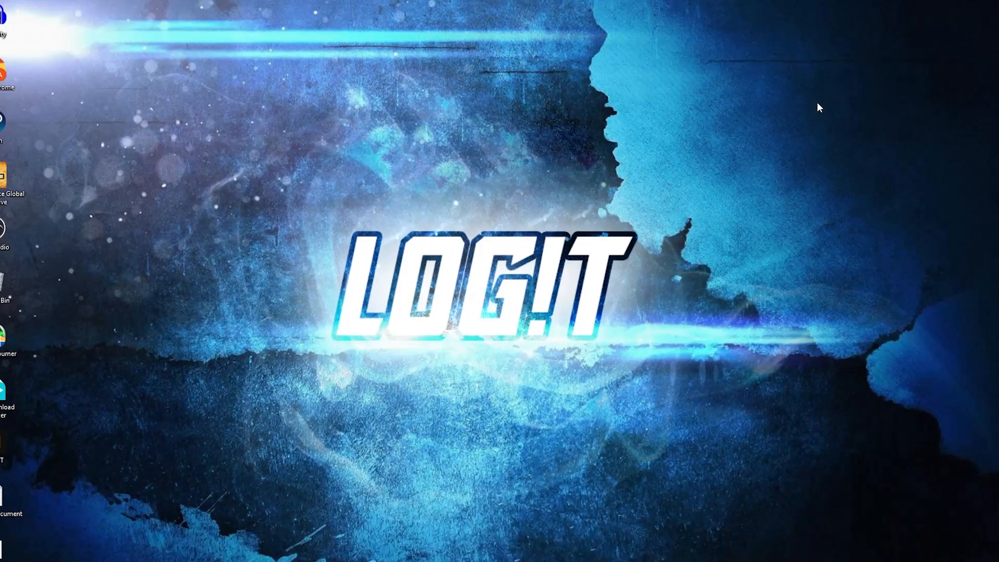
{"action": "type", "text": "control,"}
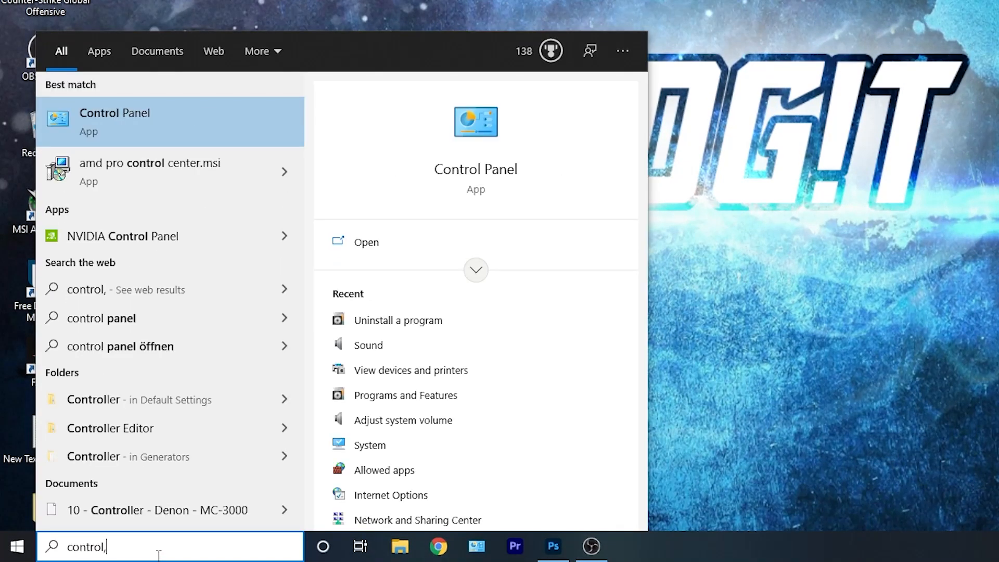
{"action": "mouse_move", "coordinate": [146, 125]}
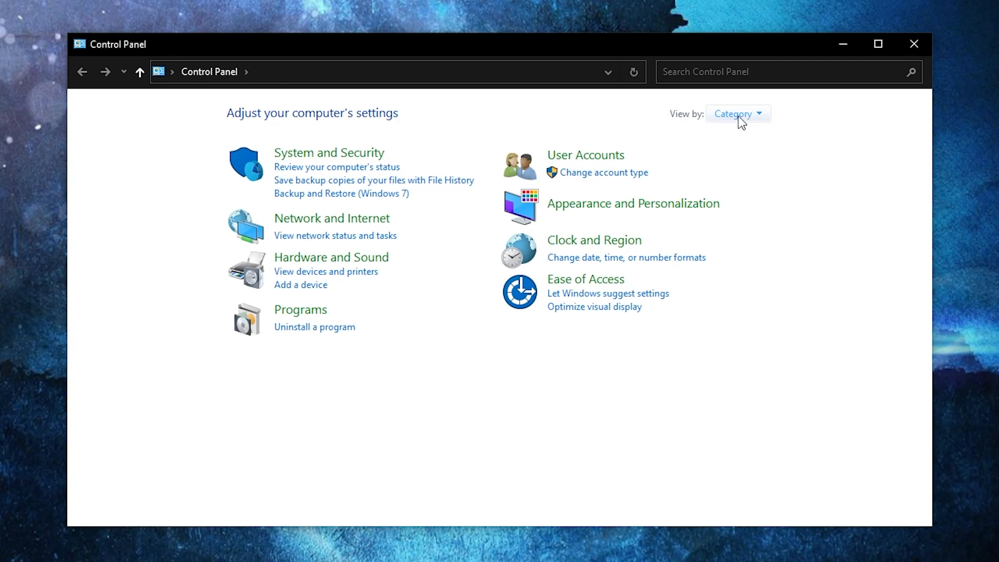
{"action": "mouse_move", "coordinate": [281, 334]}
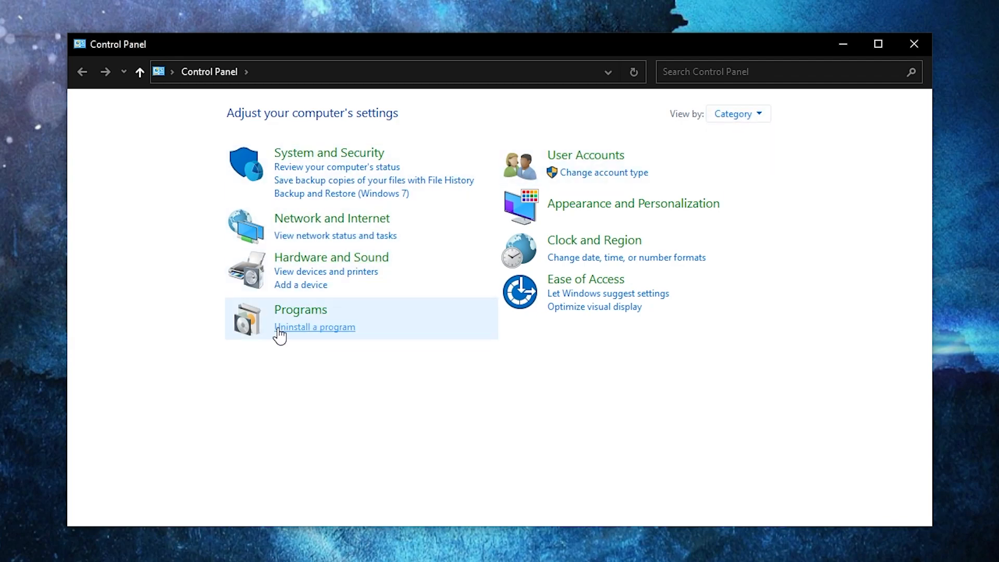
{"action": "mouse_move", "coordinate": [312, 334]}
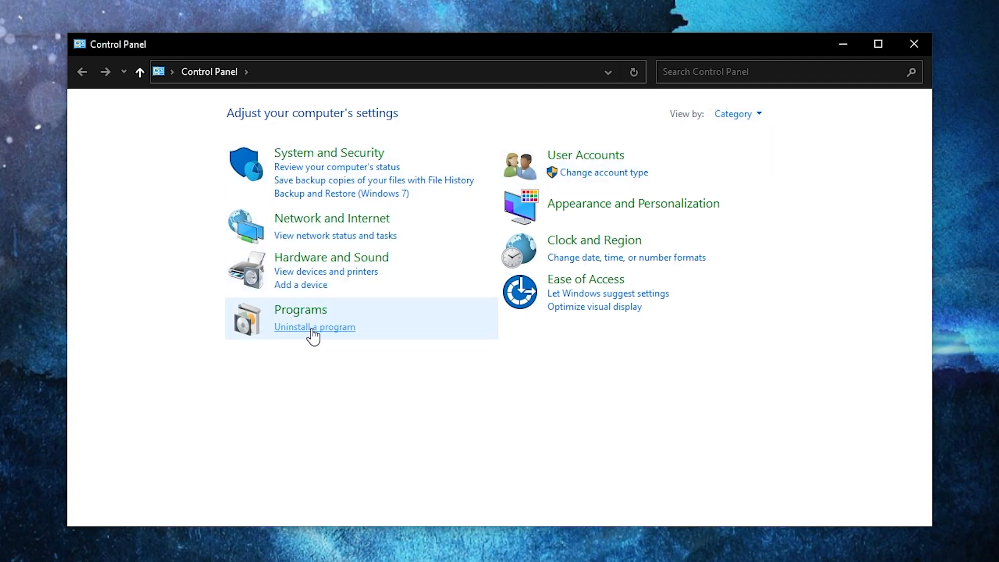
- Uninstall Riot Vanguard from Control Panel's installed programs and refresh the list
{"action": "left_click", "coordinate": [314, 327]}
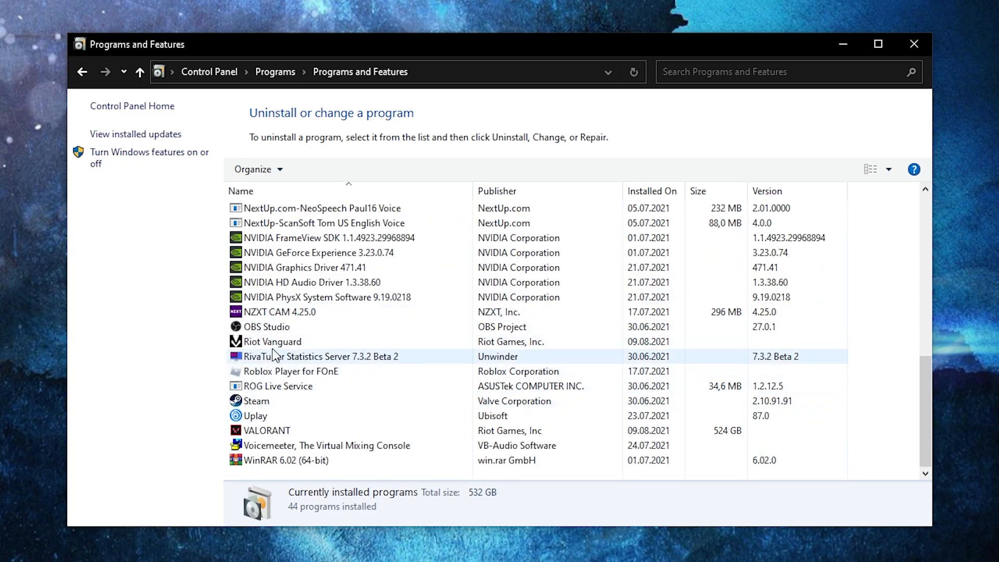
{"action": "left_click", "coordinate": [273, 341]}
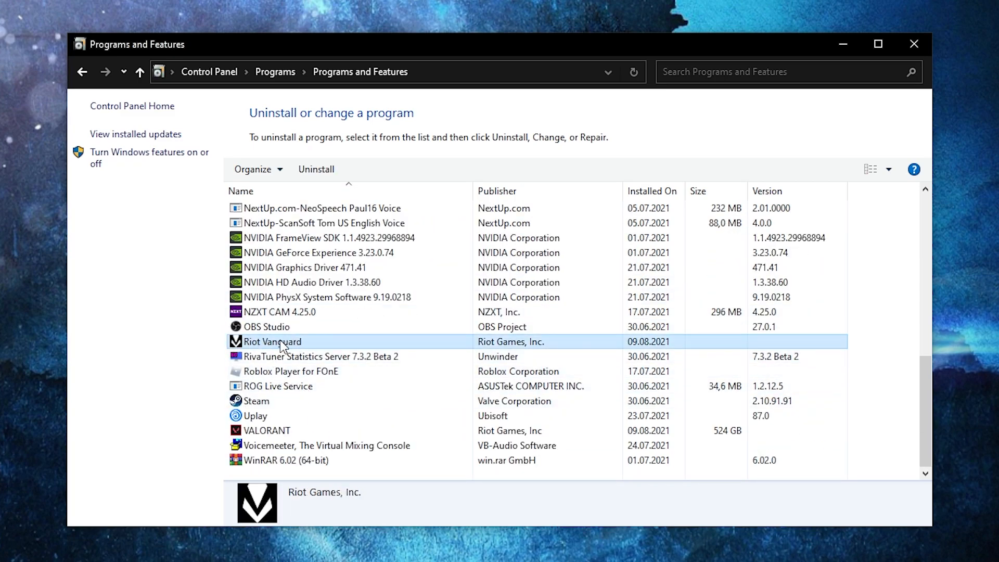
{"action": "right_click", "coordinate": [272, 341]}
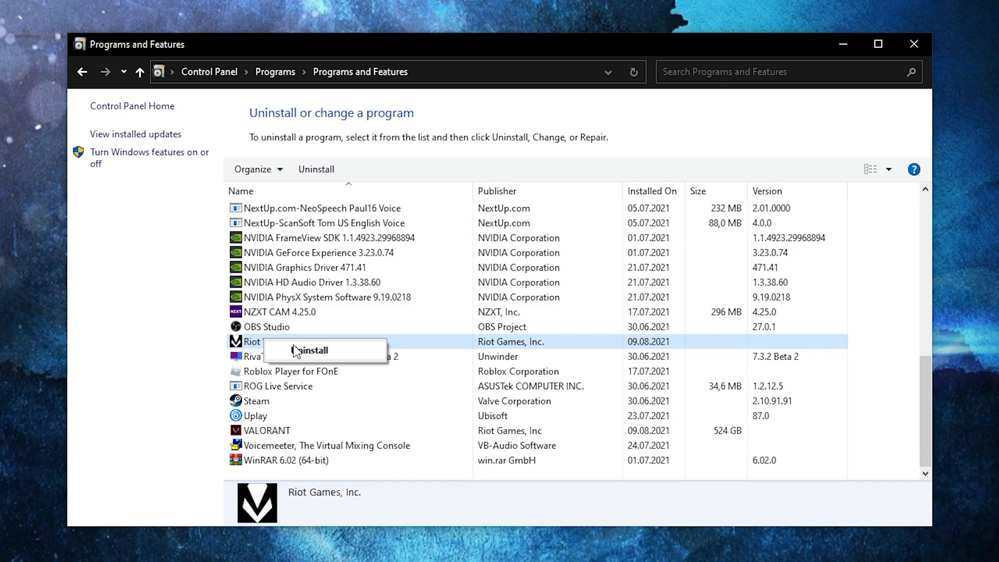
{"action": "left_click", "coordinate": [312, 350]}
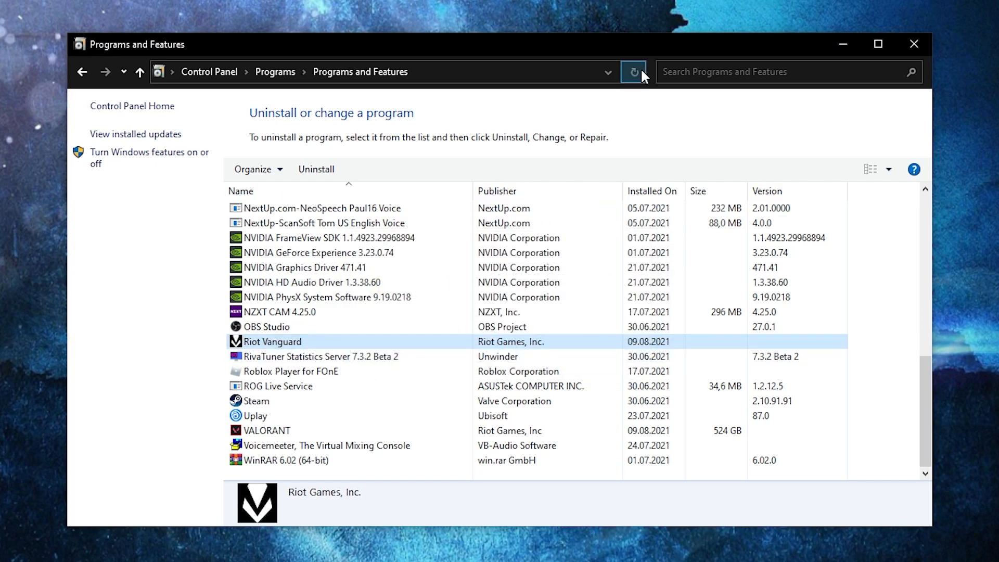
{"action": "left_click", "coordinate": [633, 72]}
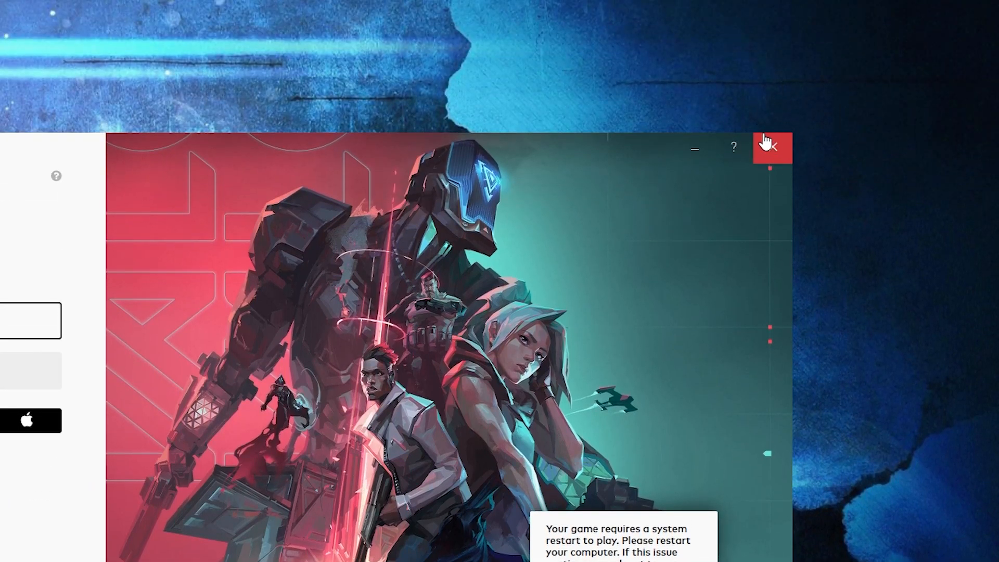
- Close the Riot Client that is showing the system restart notice
{"action": "left_click", "coordinate": [17, 548]}
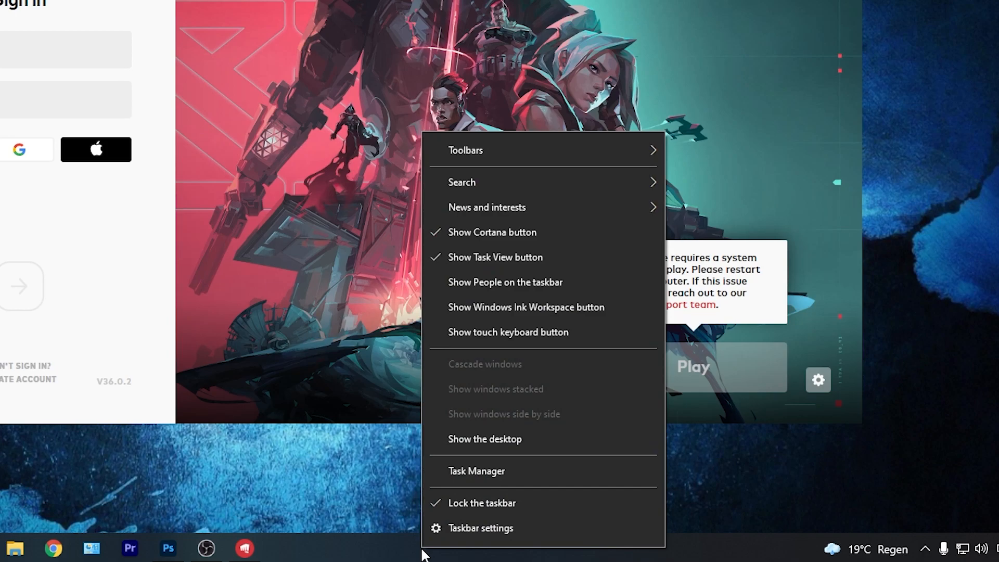
{"action": "mouse_move", "coordinate": [477, 471]}
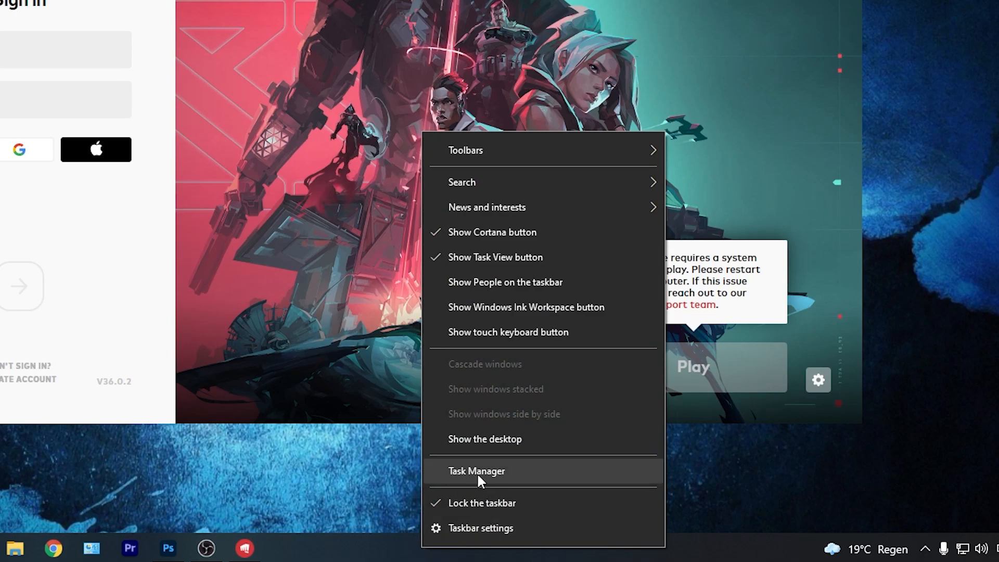
- Set RiotClientServices.exe to High priority in Task Manager Details, then view startup apps
{"action": "left_click", "coordinate": [477, 471]}
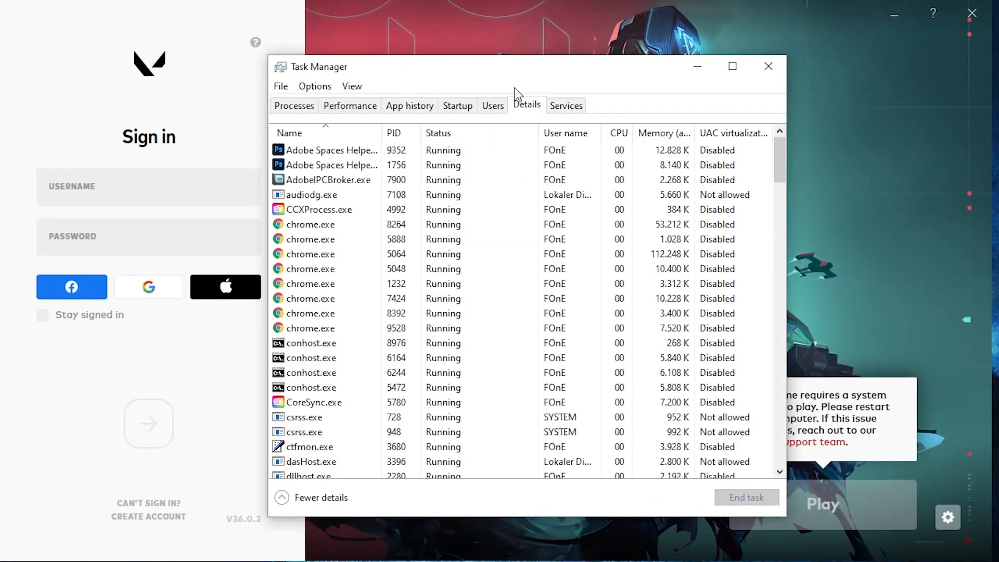
{"action": "scroll", "scroll_direction": "down", "scroll_amount": 3}
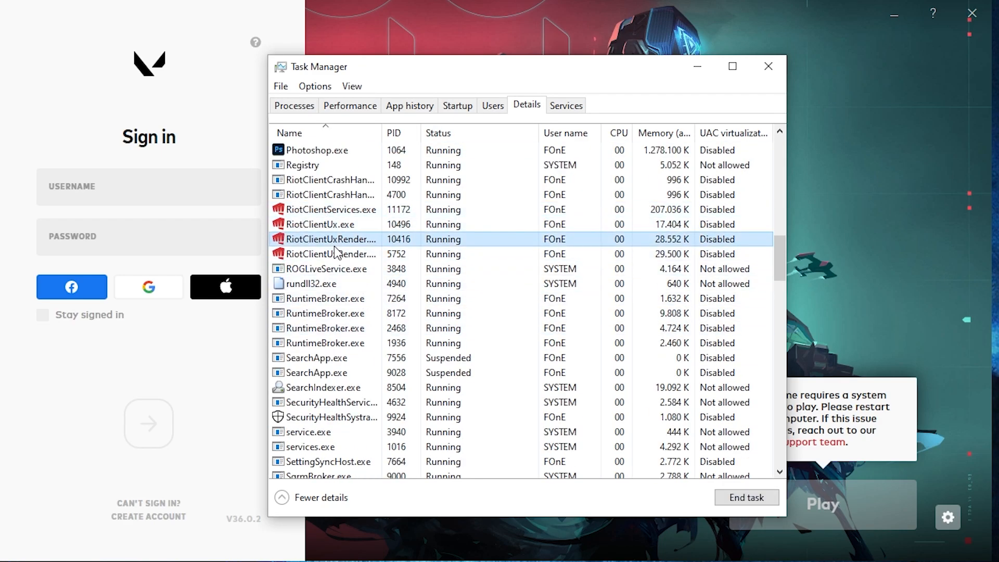
{"action": "left_click", "coordinate": [344, 209]}
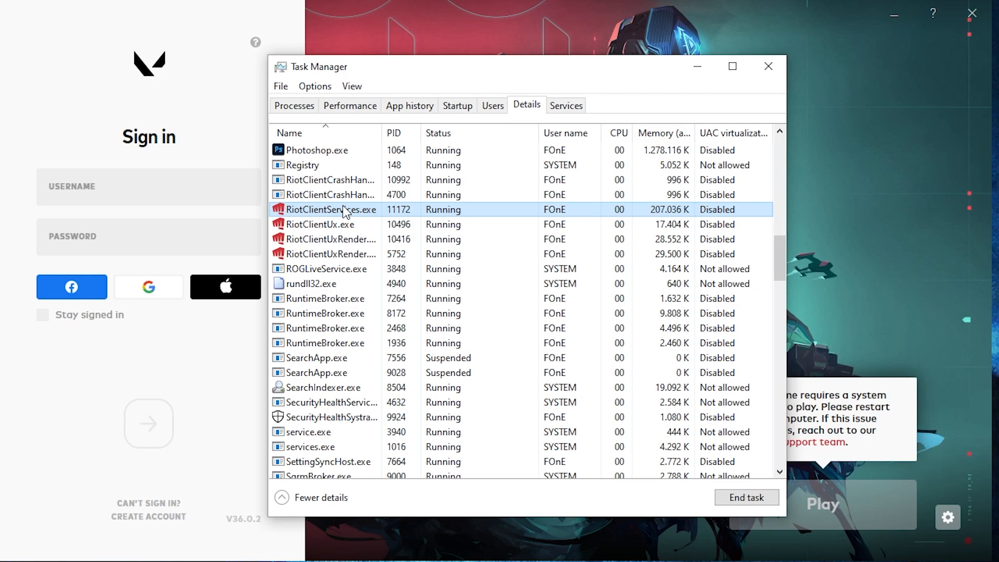
{"action": "right_click", "coordinate": [344, 209]}
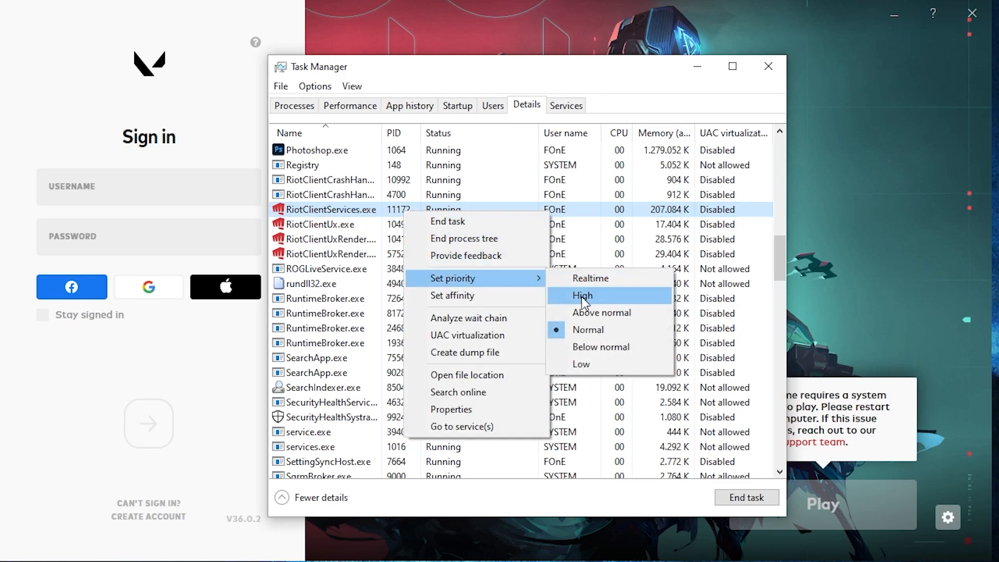
{"action": "left_click", "coordinate": [582, 295]}
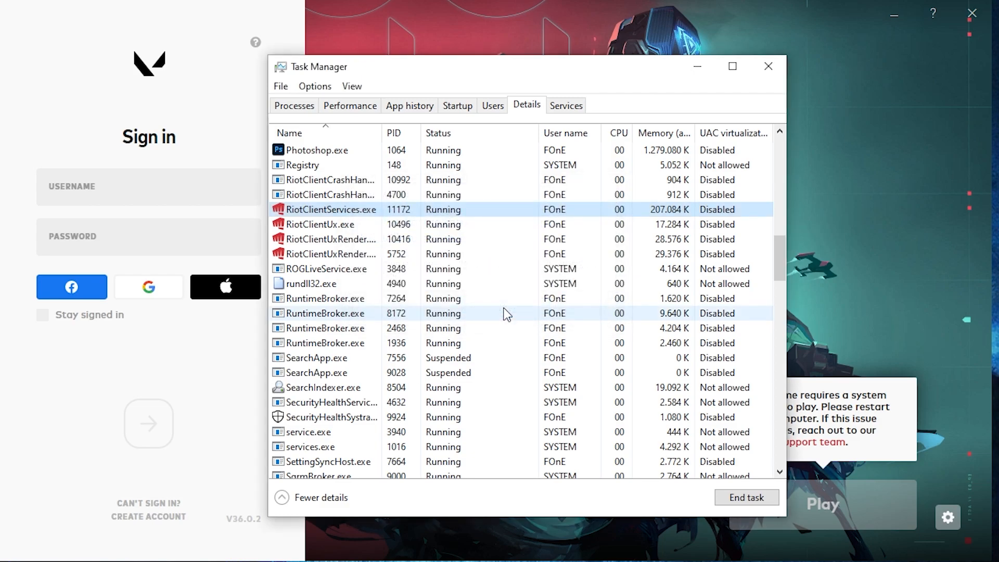
{"action": "left_click", "coordinate": [457, 105]}
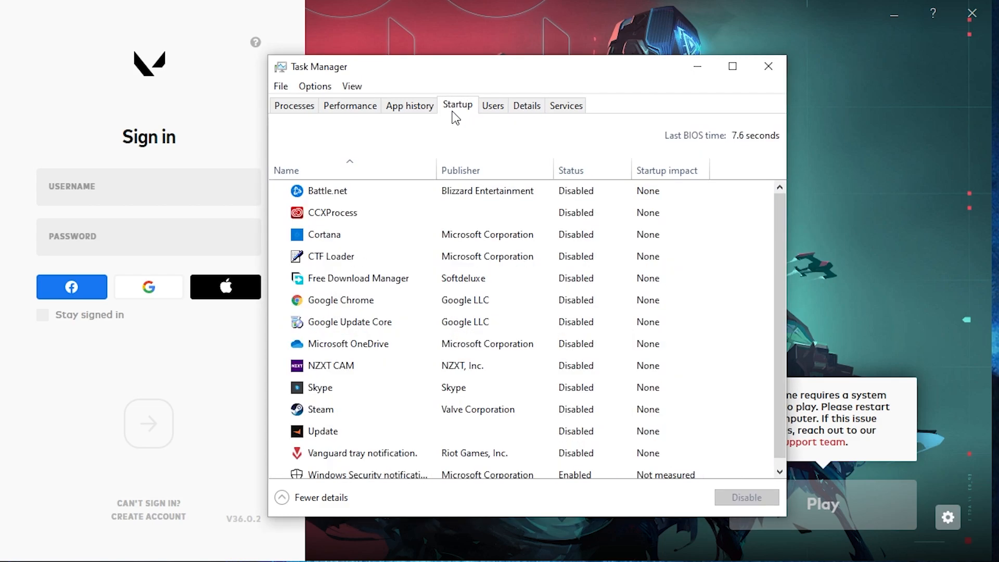
- Enable the Vanguard tray notification startup entry and close Task Manager
{"action": "left_click", "coordinate": [364, 453]}
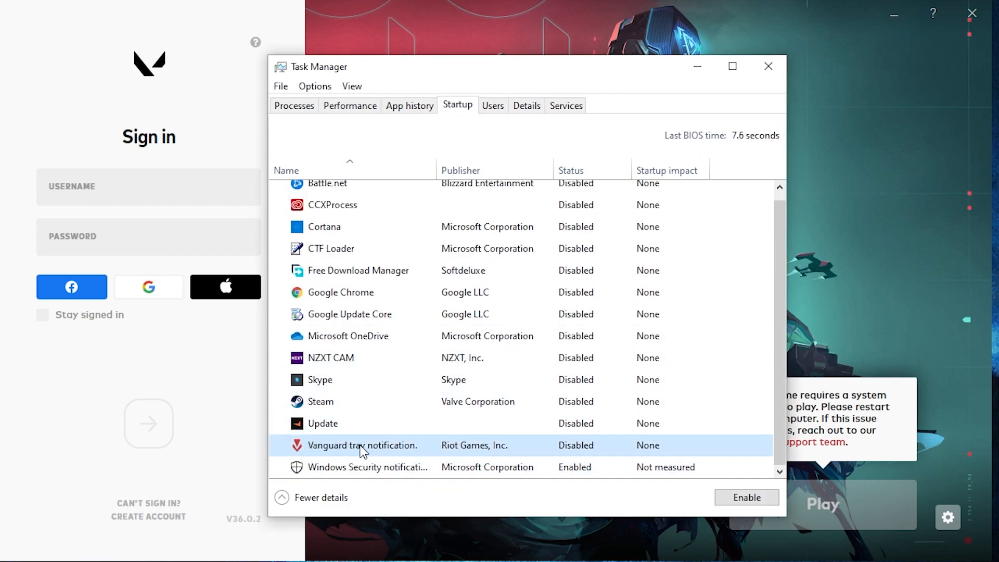
{"action": "mouse_move", "coordinate": [400, 449]}
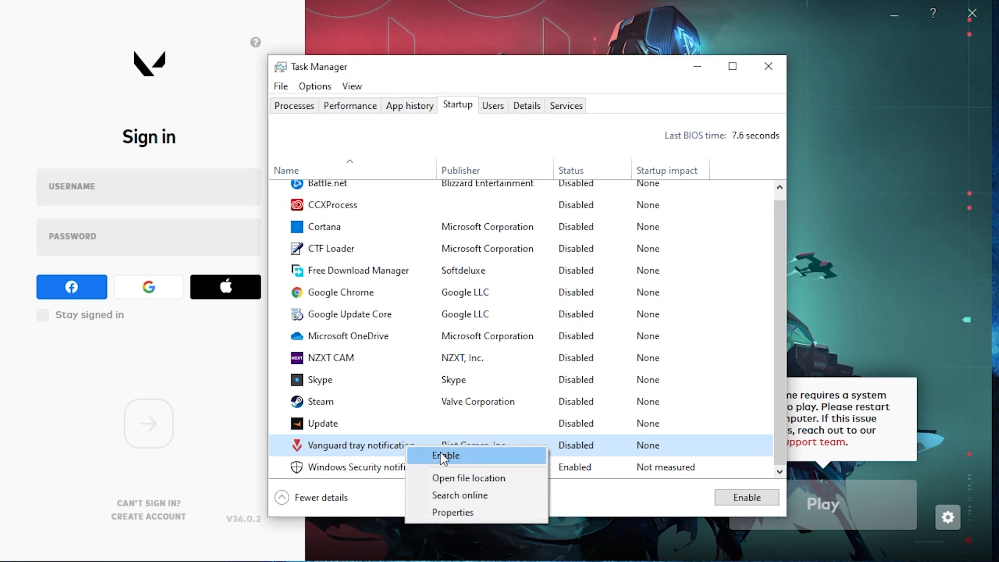
{"action": "left_click", "coordinate": [446, 455]}
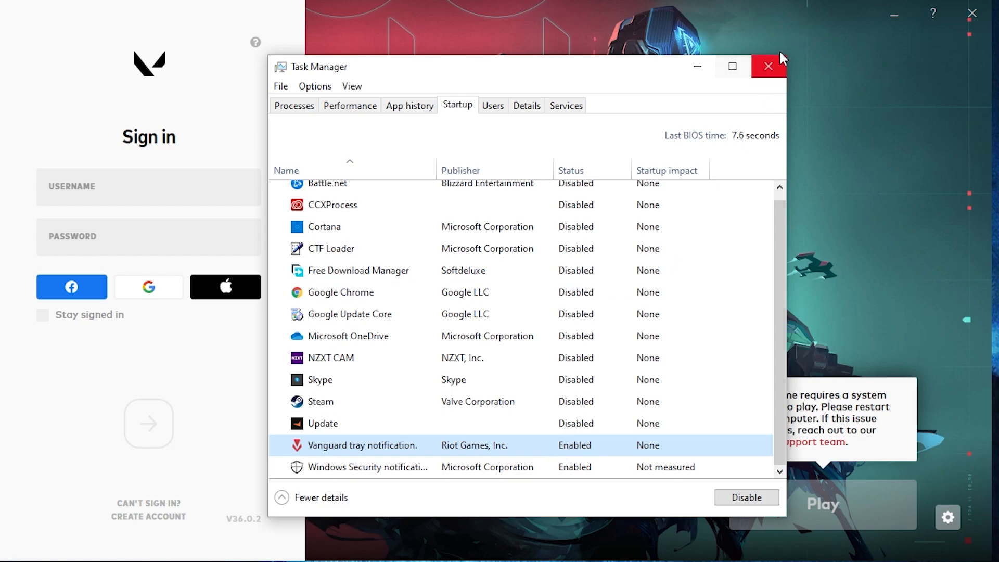
{"action": "left_click", "coordinate": [768, 66]}
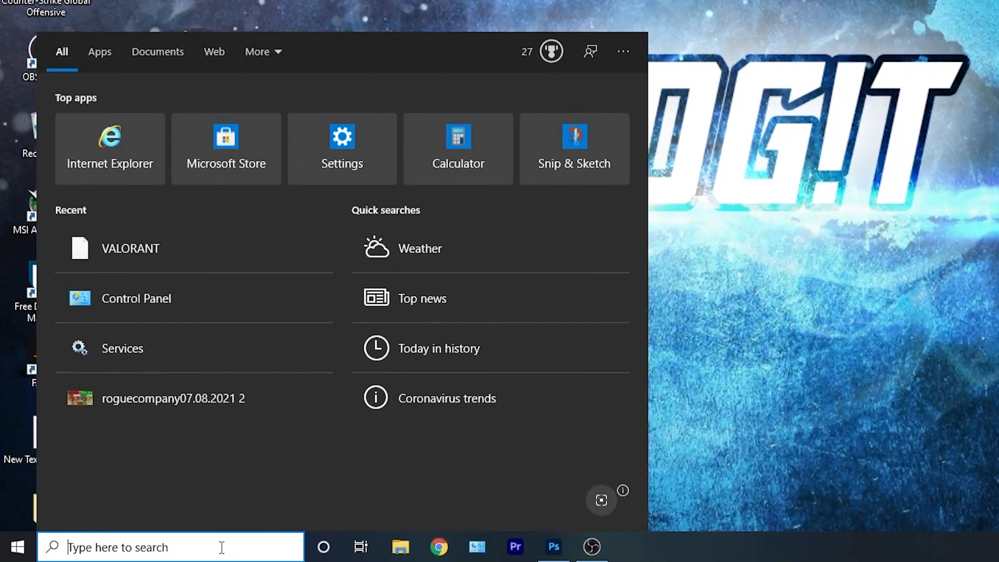
- Search for Services and open the vgc service's Properties
{"action": "type", "text": "services"}
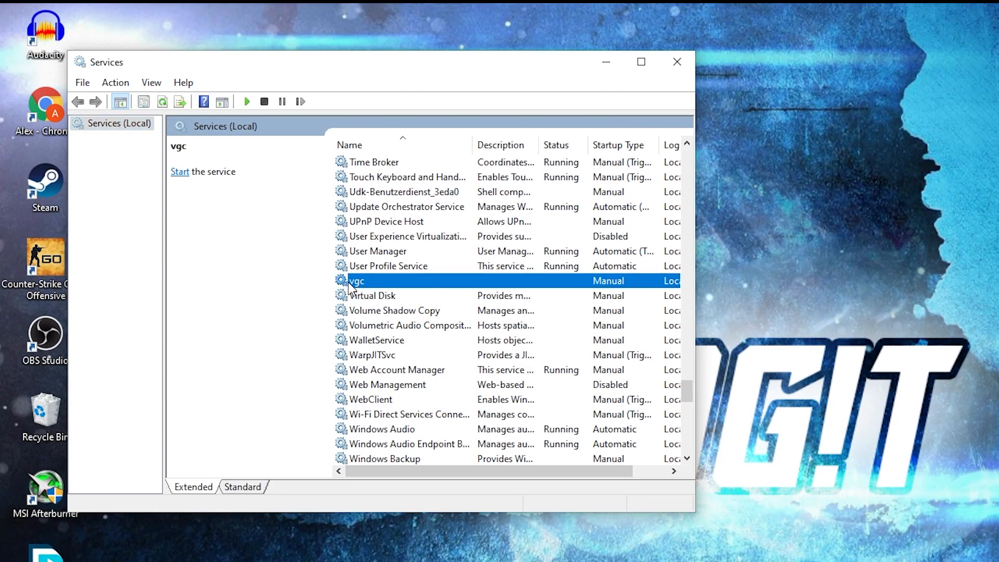
{"action": "mouse_move", "coordinate": [375, 285]}
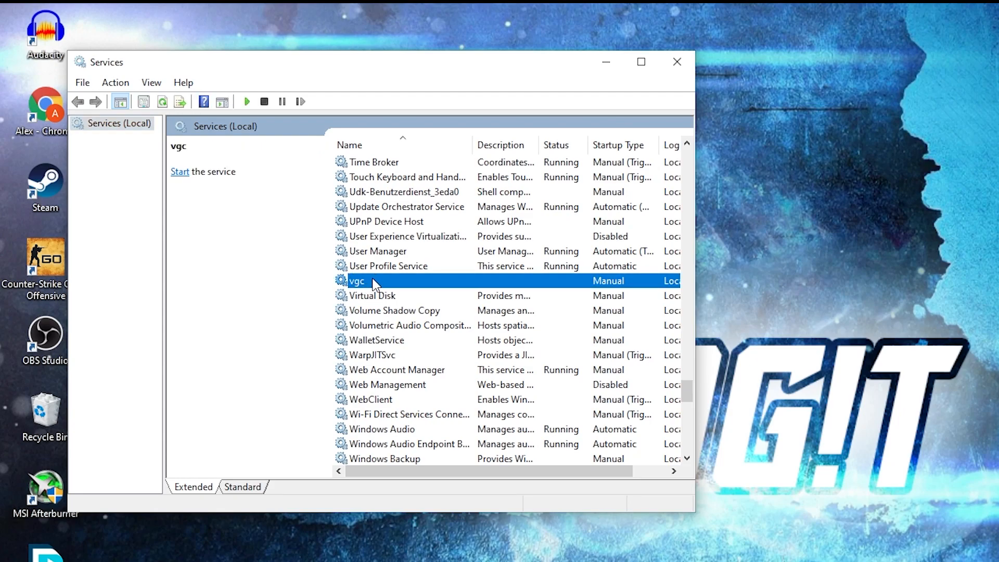
{"action": "right_click", "coordinate": [358, 281]}
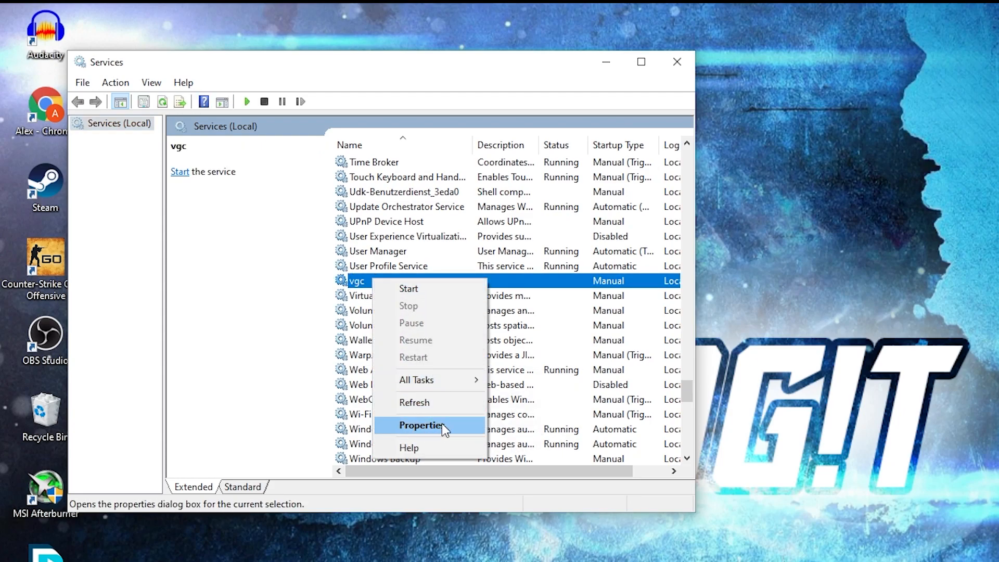
{"action": "left_click", "coordinate": [422, 425]}
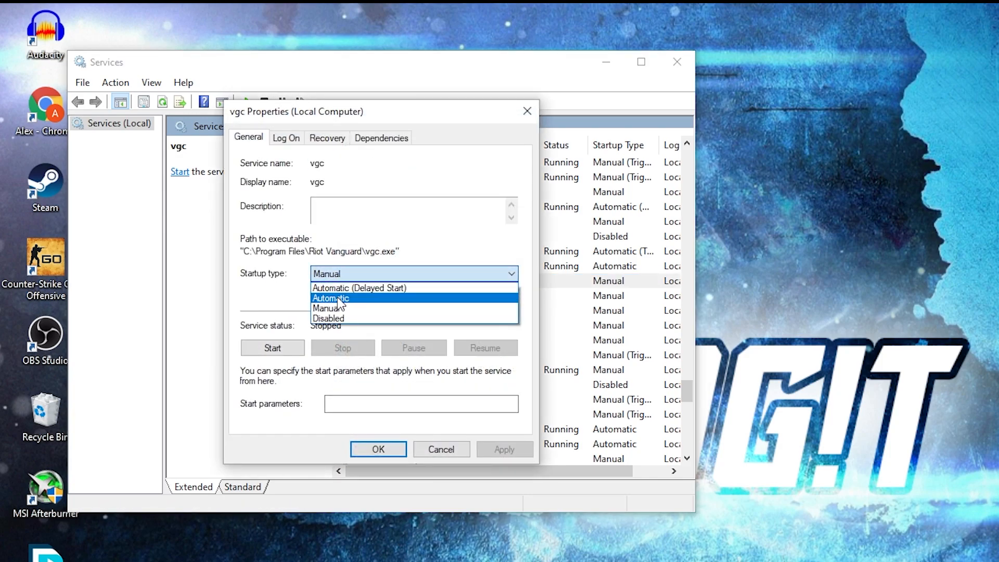
- Set vgc startup type to Automatic, start the service, apply and close Properties
{"action": "left_click", "coordinate": [331, 298]}
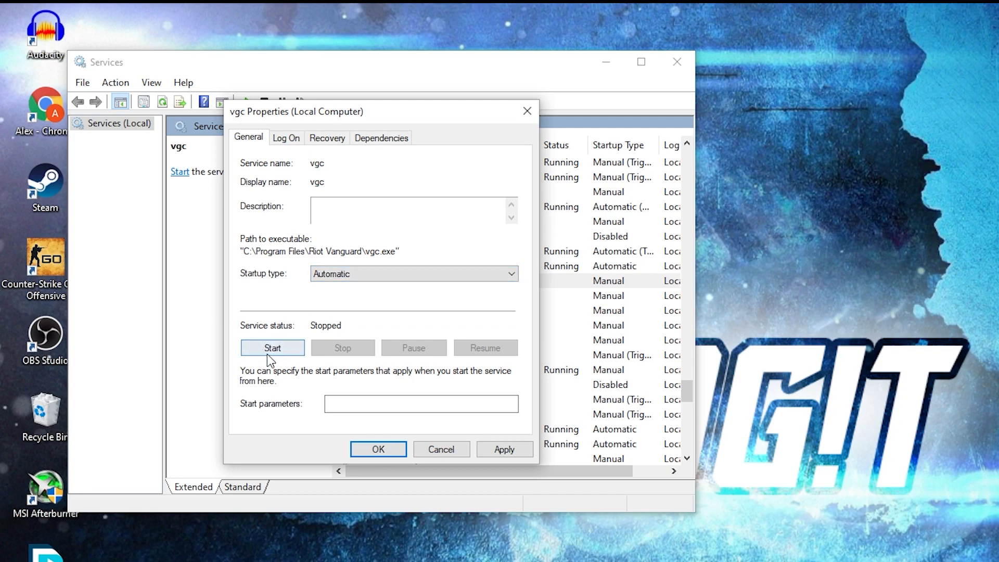
{"action": "left_click", "coordinate": [272, 348]}
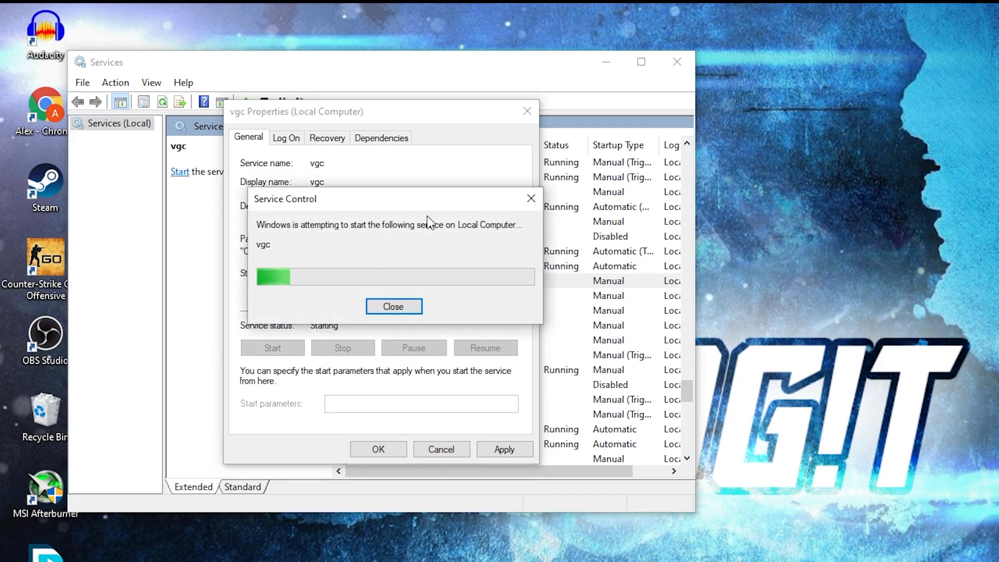
{"action": "left_click", "coordinate": [394, 306]}
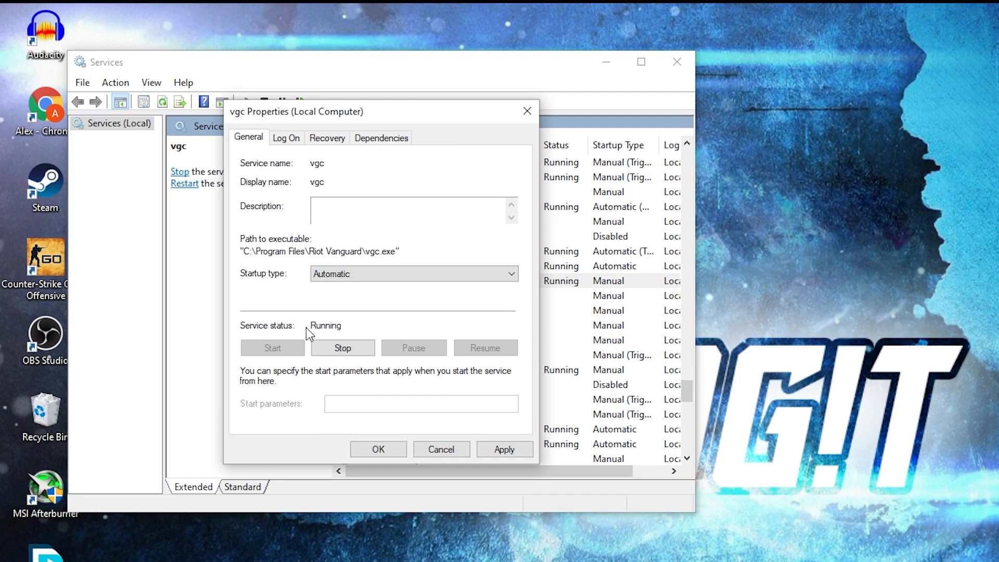
{"action": "mouse_move", "coordinate": [445, 415]}
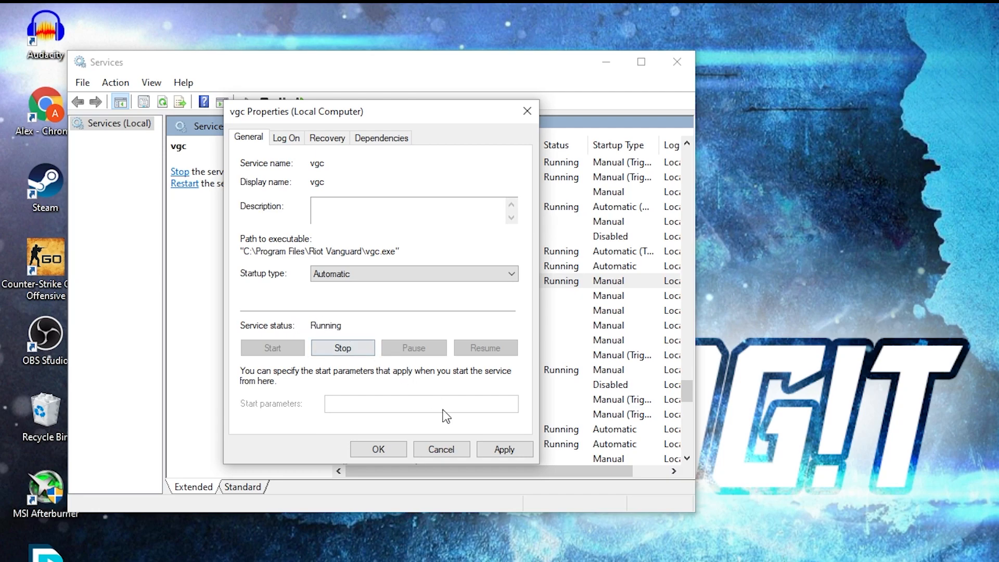
{"action": "left_click", "coordinate": [504, 449]}
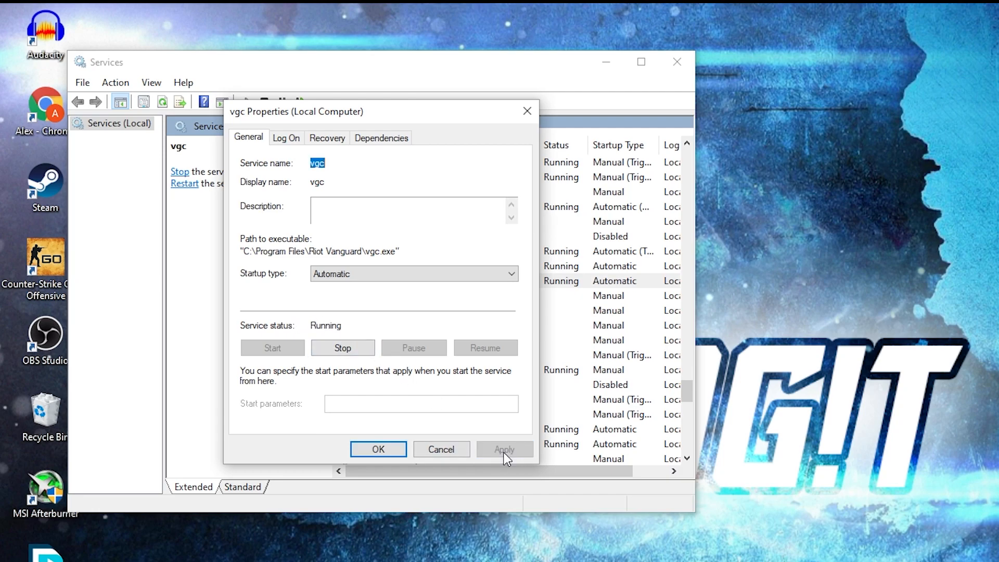
{"action": "left_click", "coordinate": [378, 449]}
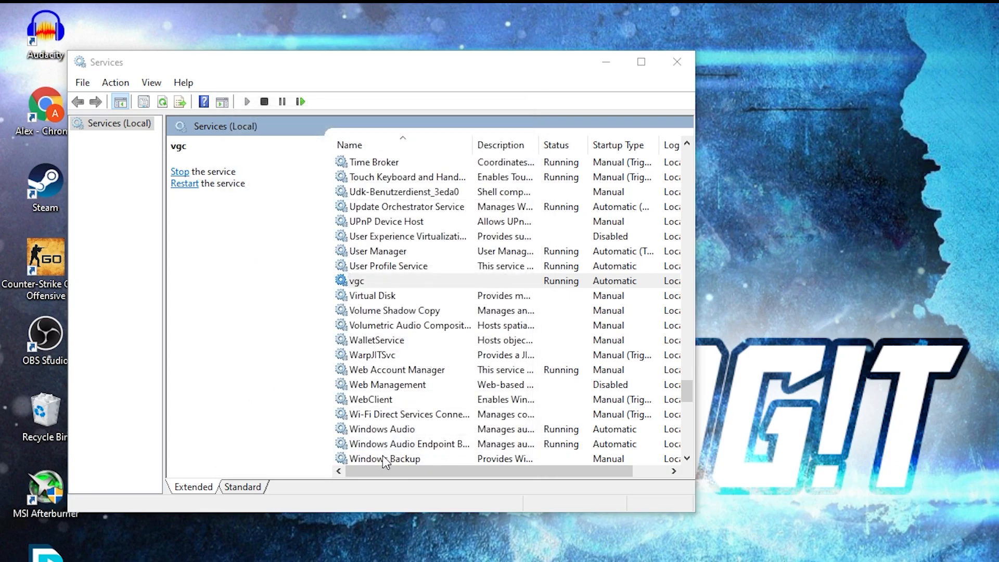
{"action": "left_click", "coordinate": [355, 280]}
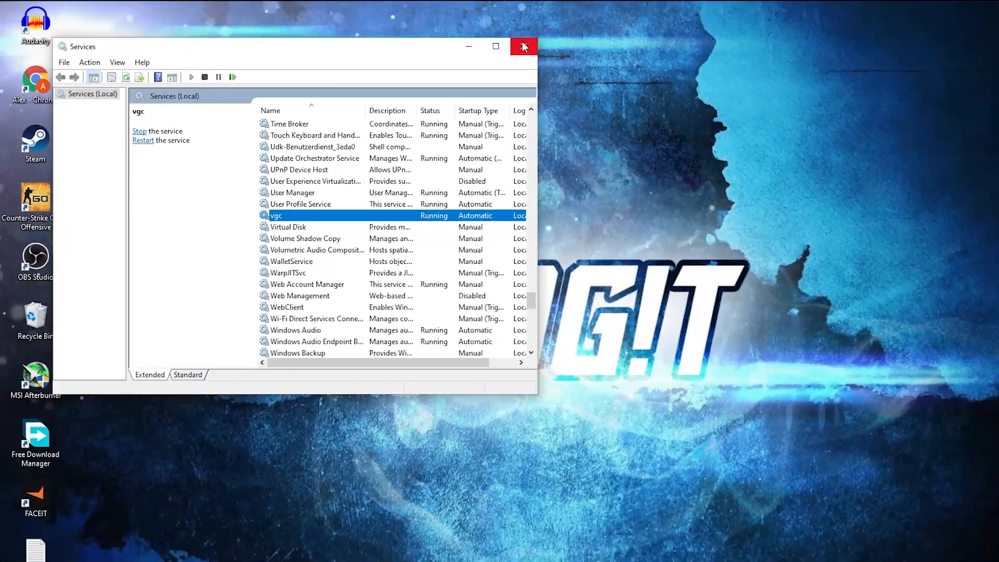
- Close the Services window to reveal the Valorant sign-in without a restart warning
{"action": "left_click", "coordinate": [522, 47]}
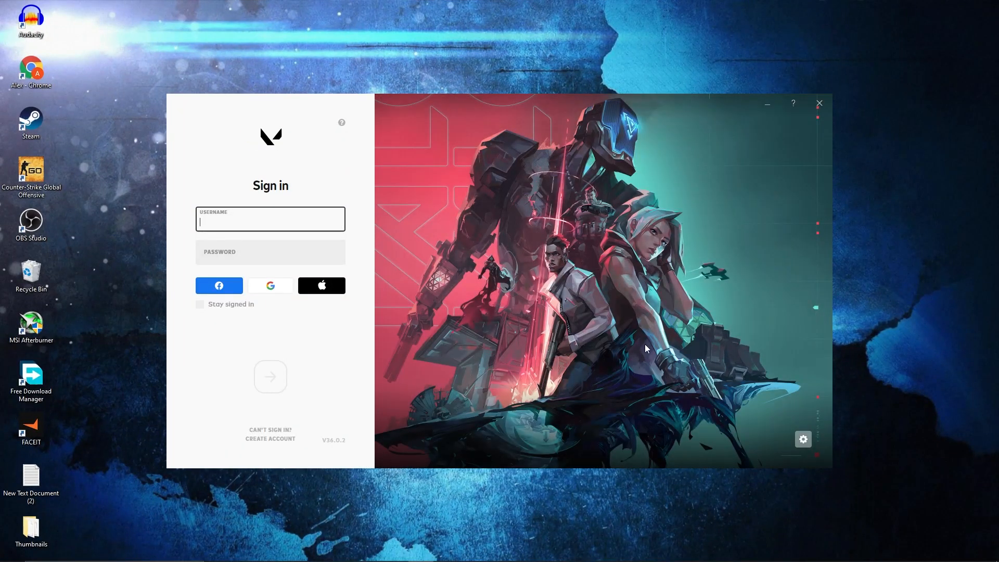
{"action": "mouse_move", "coordinate": [684, 483]}
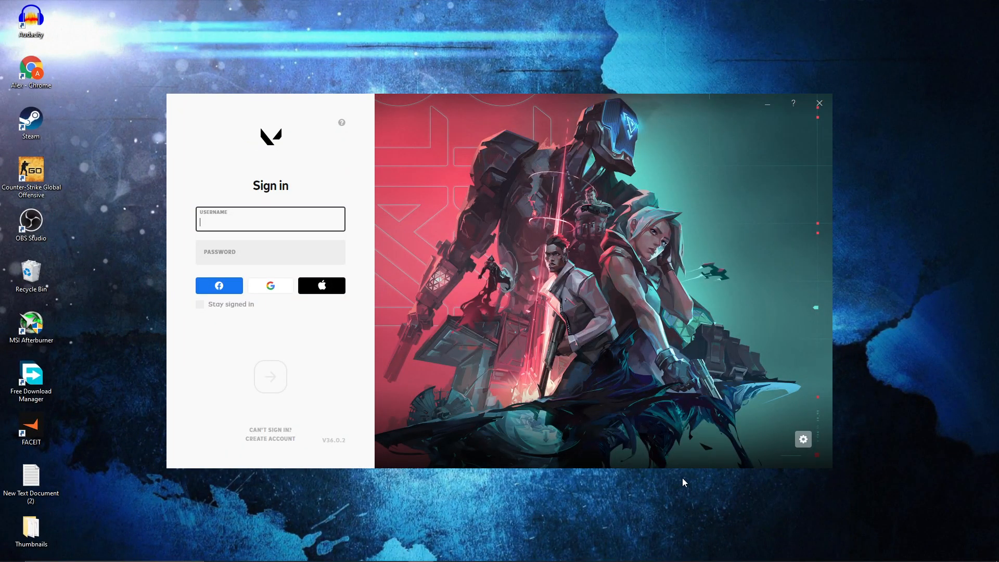
{"action": "mouse_move", "coordinate": [397, 235]}
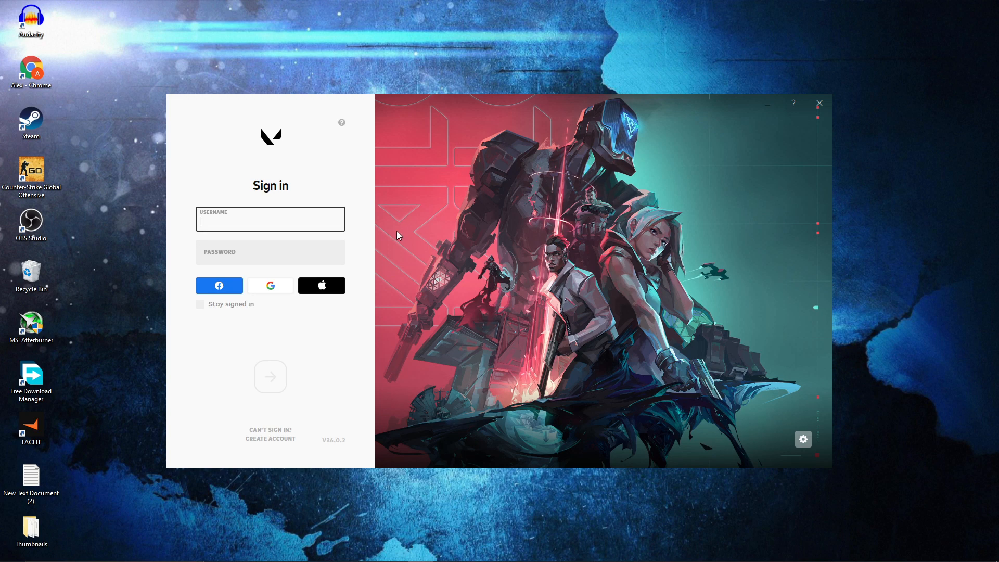